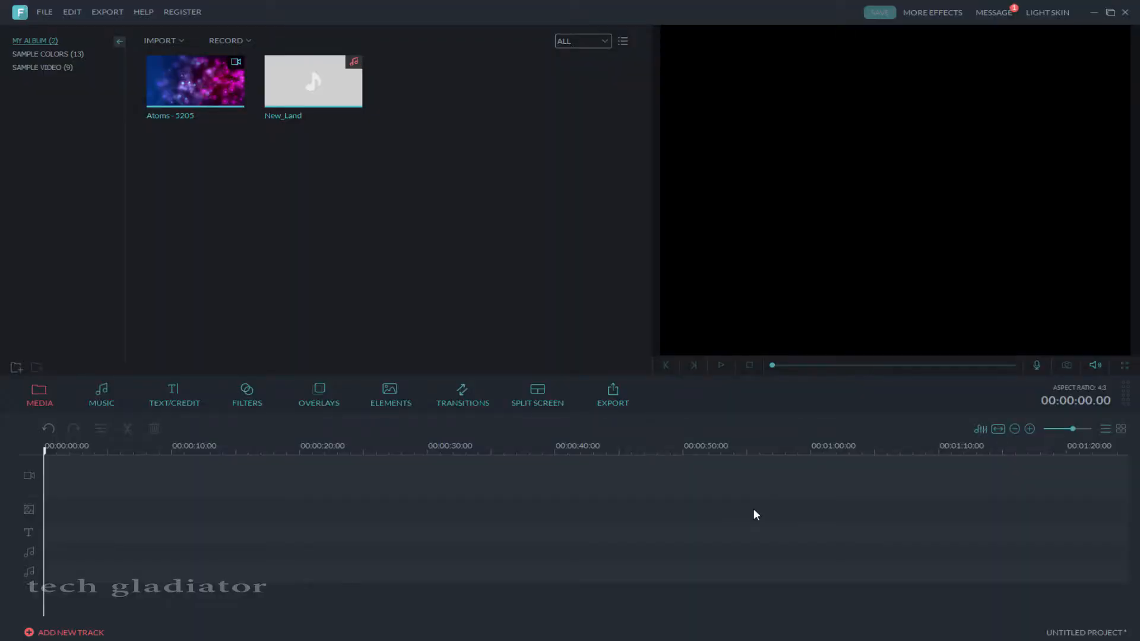
{"action": "mouse_move", "coordinate": [394, 567]}
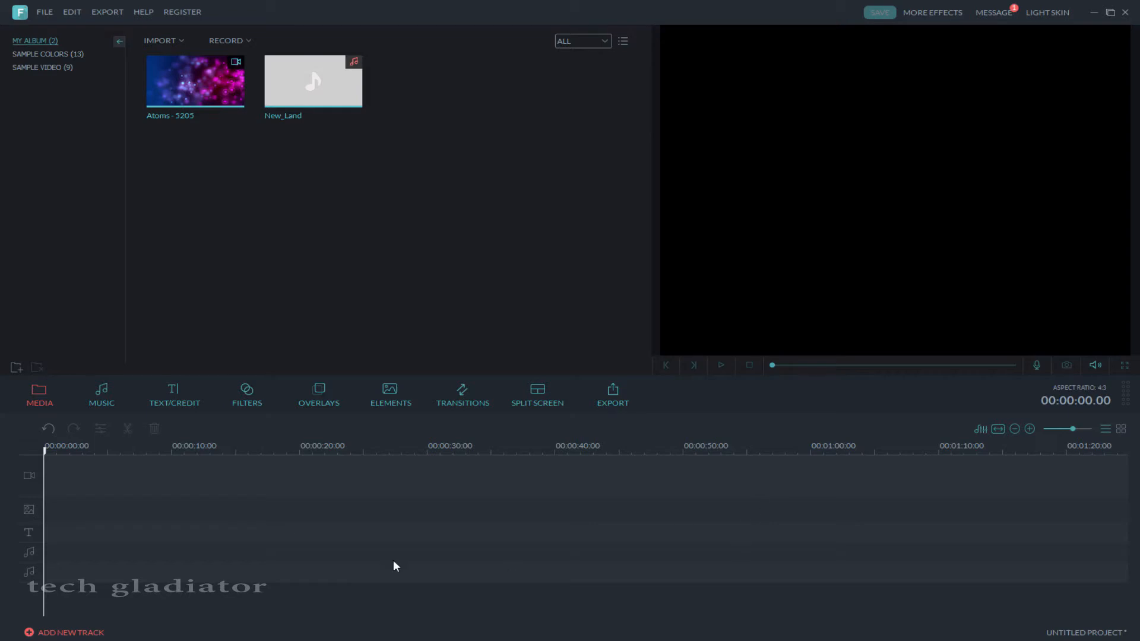
{"action": "mouse_move", "coordinate": [602, 309]}
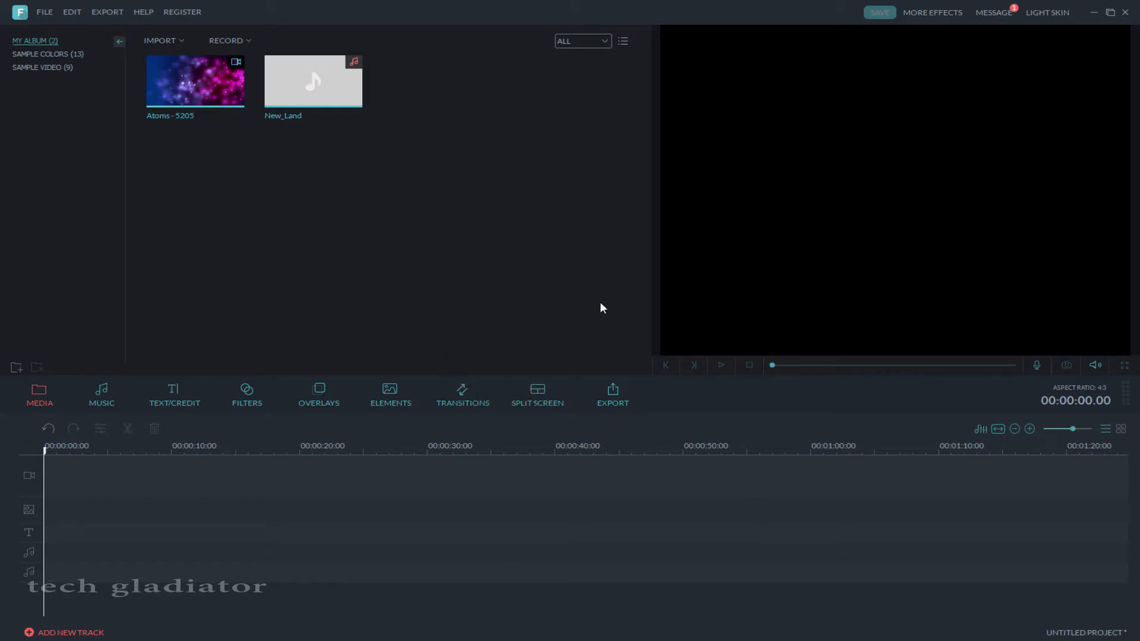
{"action": "mouse_move", "coordinate": [89, 156]}
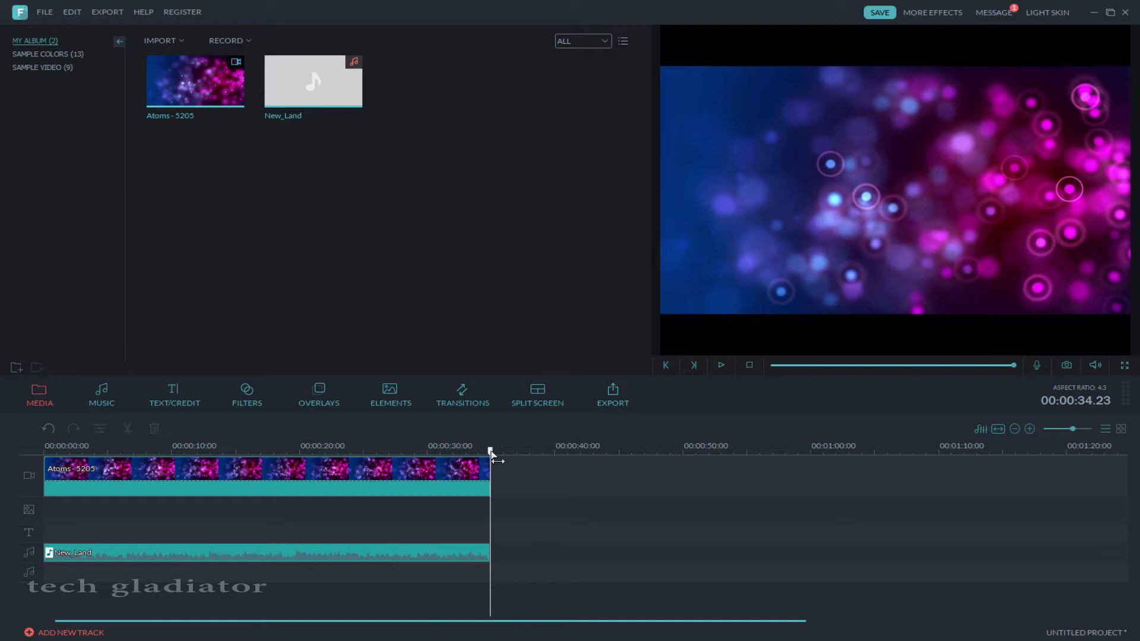
{"action": "left_click", "coordinate": [722, 366]}
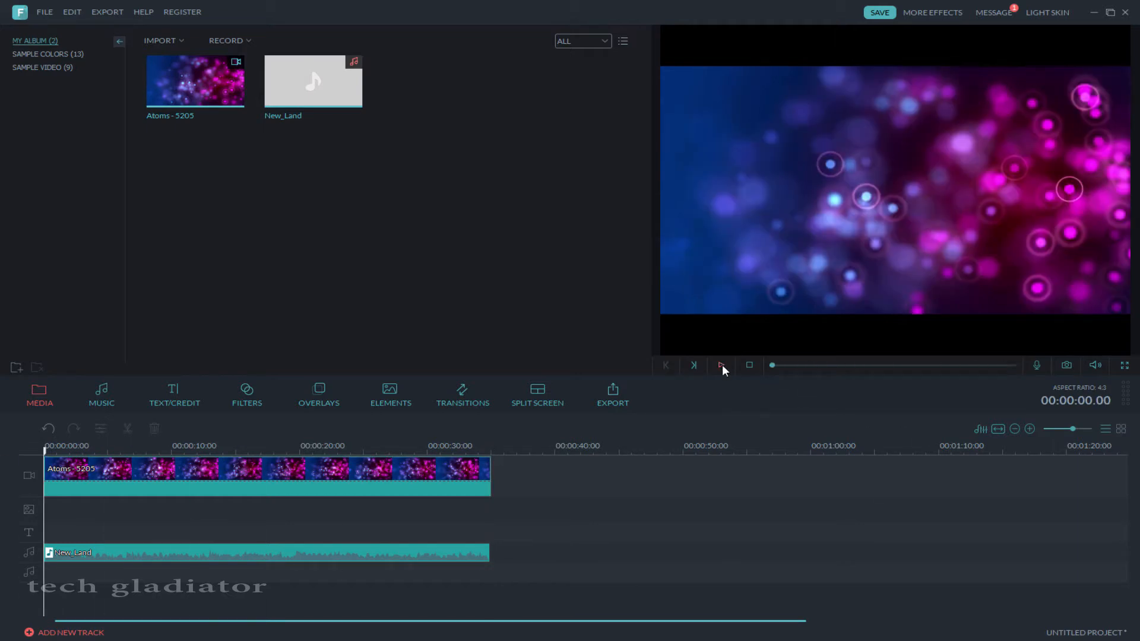
{"action": "left_click", "coordinate": [722, 366]}
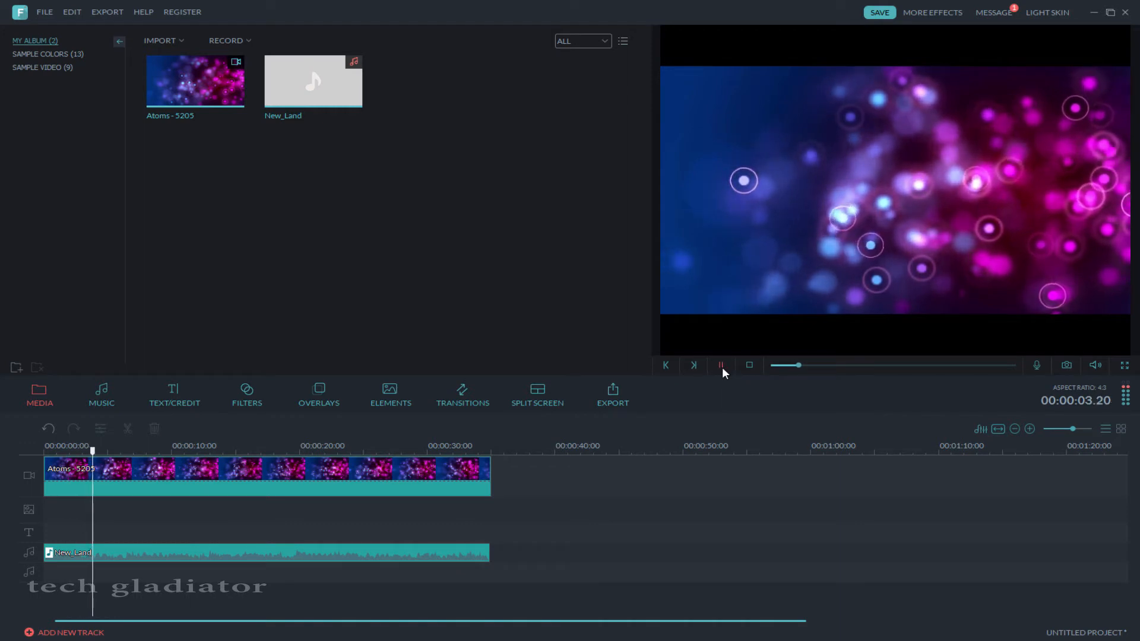
{"action": "left_click", "coordinate": [721, 366]}
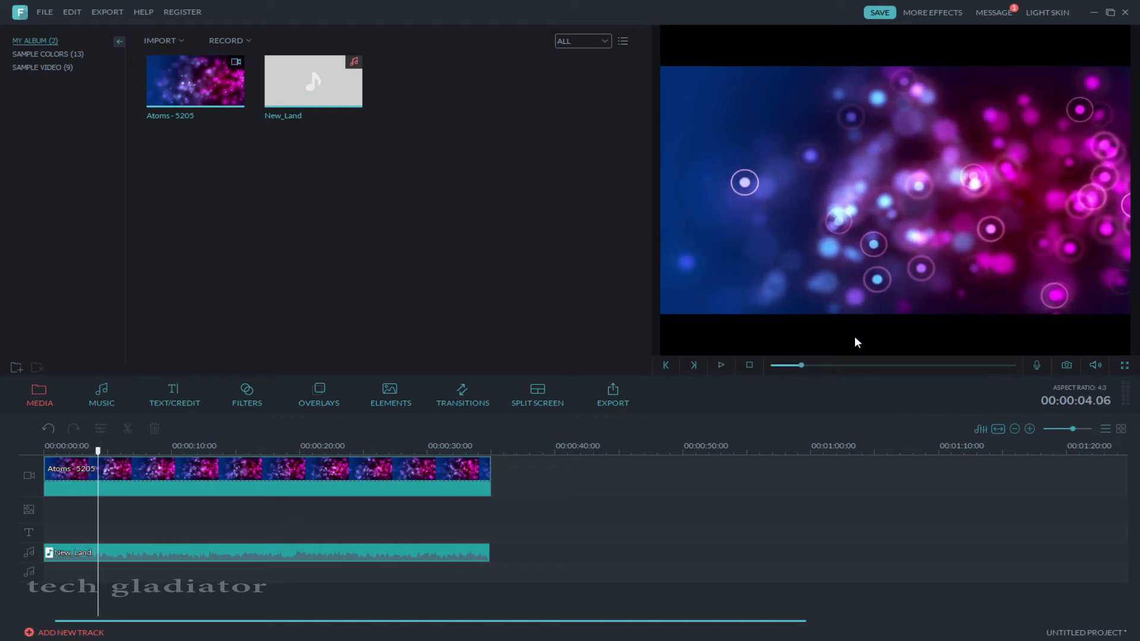
{"action": "mouse_move", "coordinate": [213, 446]}
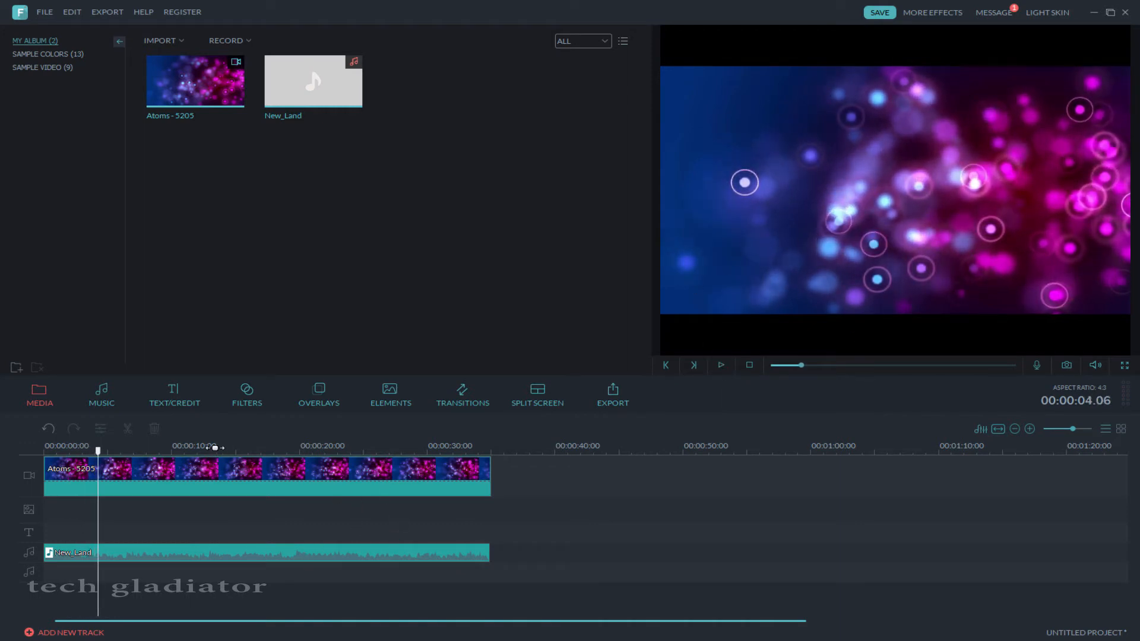
{"action": "left_click", "coordinate": [174, 393]}
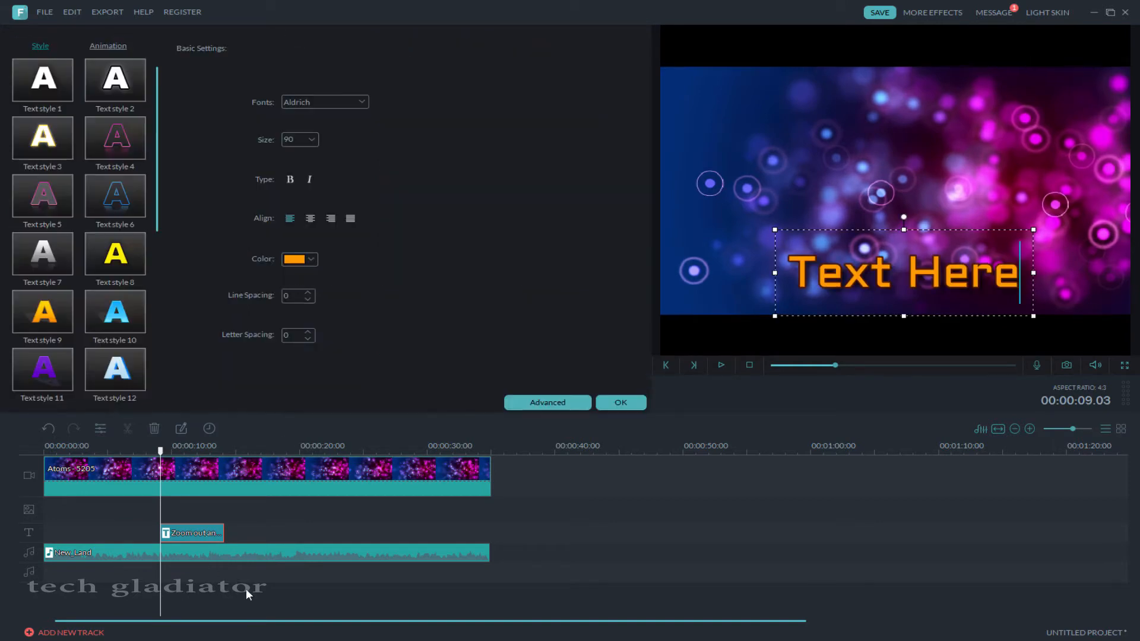
Open the 'Text Here' title in the Advanced Text Edit window.
{"action": "left_click", "coordinate": [547, 403]}
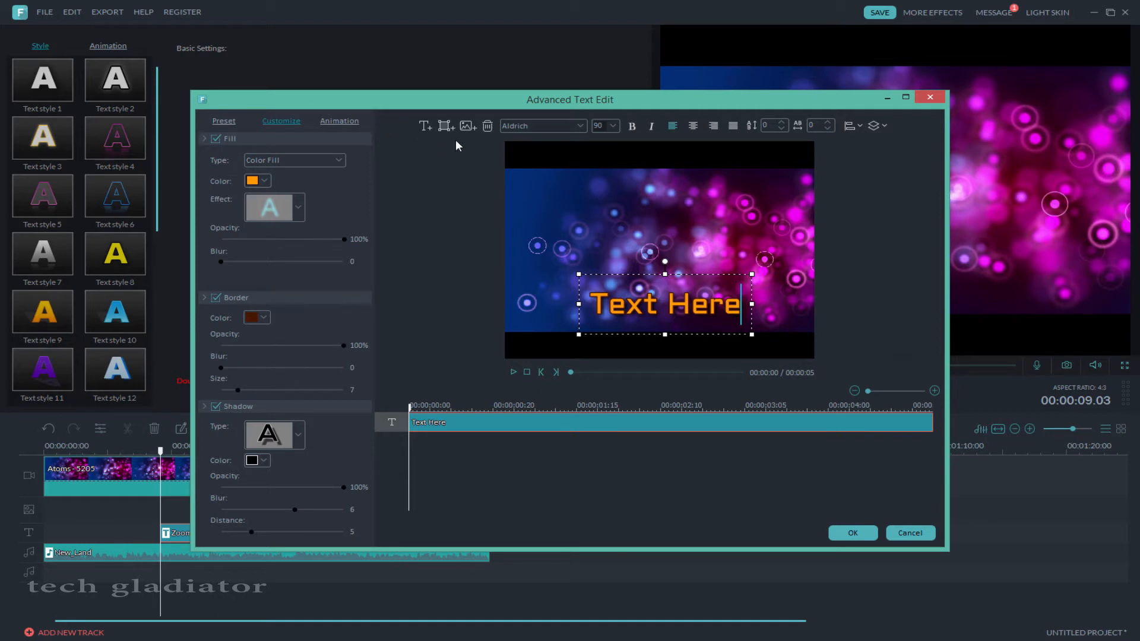
{"action": "mouse_move", "coordinate": [444, 126]}
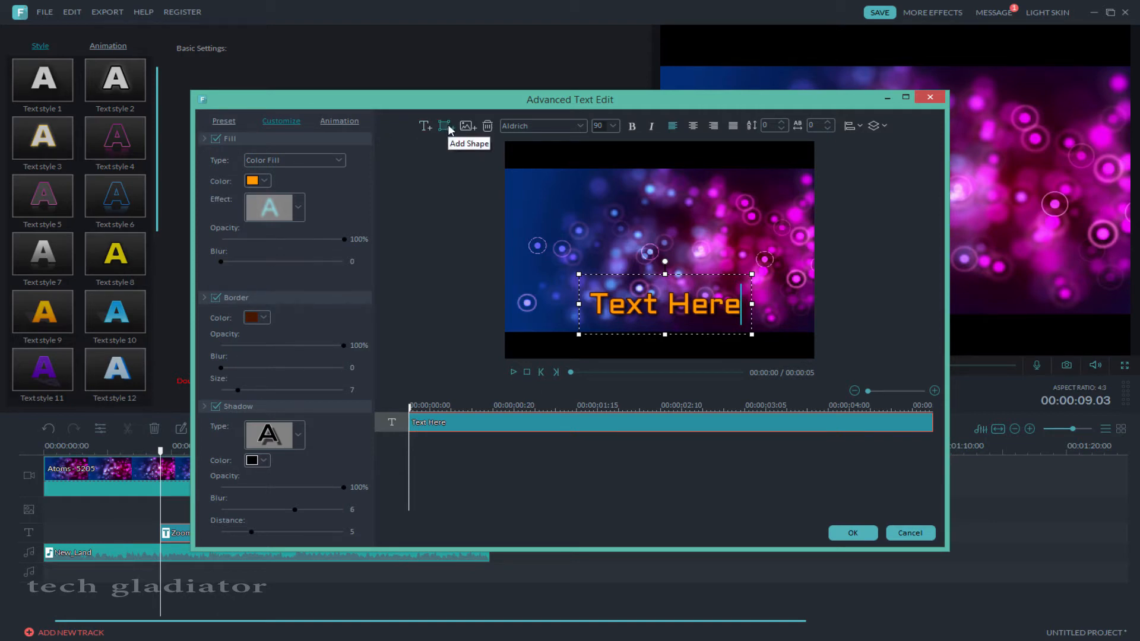
Add a rectangle stretched into a long yellow bottom bar, then a new text layer above it.
{"action": "left_click", "coordinate": [444, 125]}
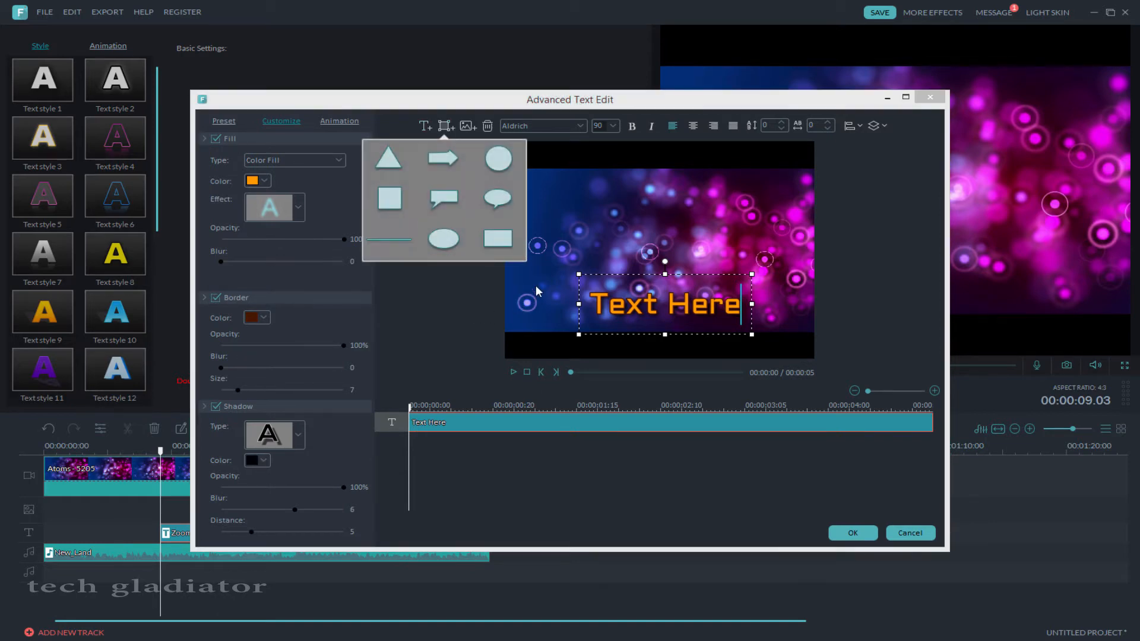
{"action": "left_click", "coordinate": [497, 239]}
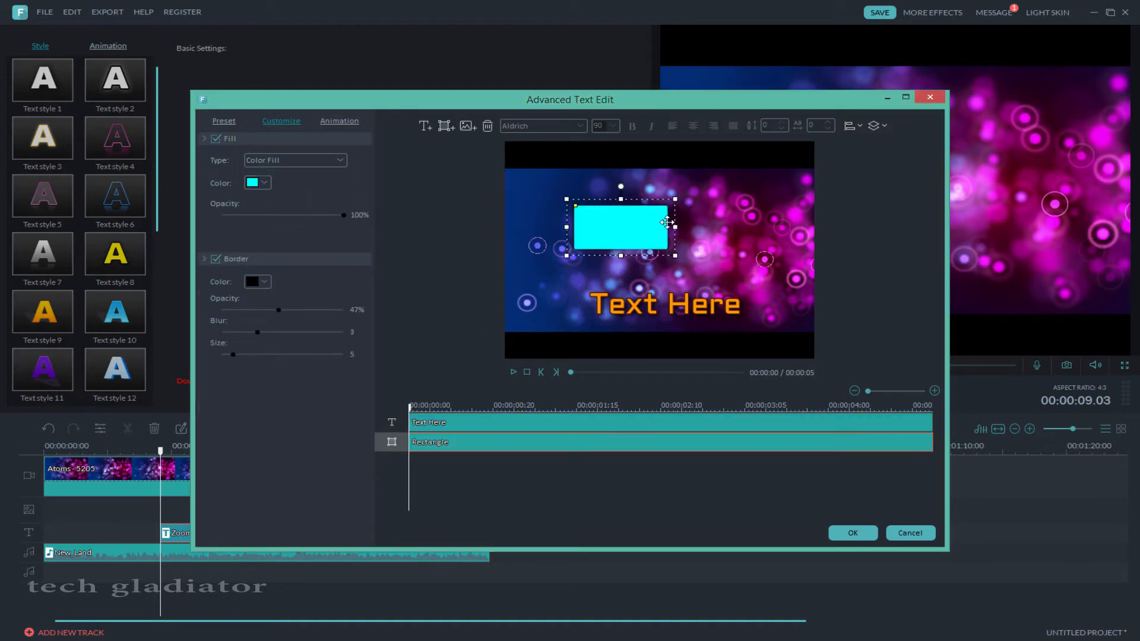
{"action": "left_click_drag", "start_coordinate": [672, 229], "coordinate": [808, 229]}
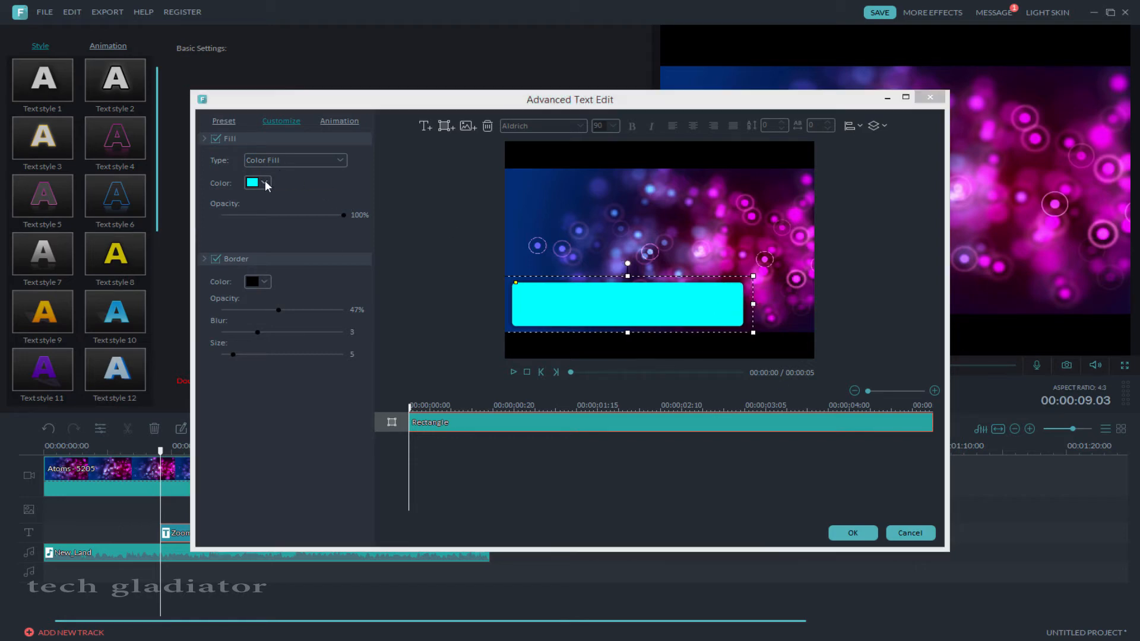
{"action": "left_click", "coordinate": [266, 183]}
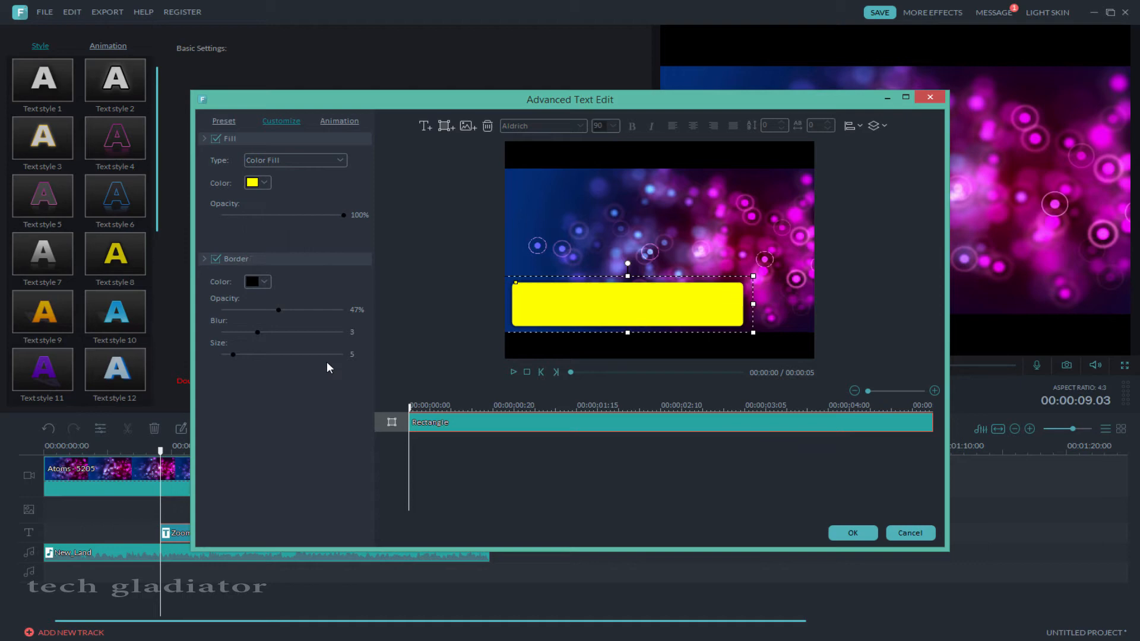
{"action": "left_click", "coordinate": [425, 125]}
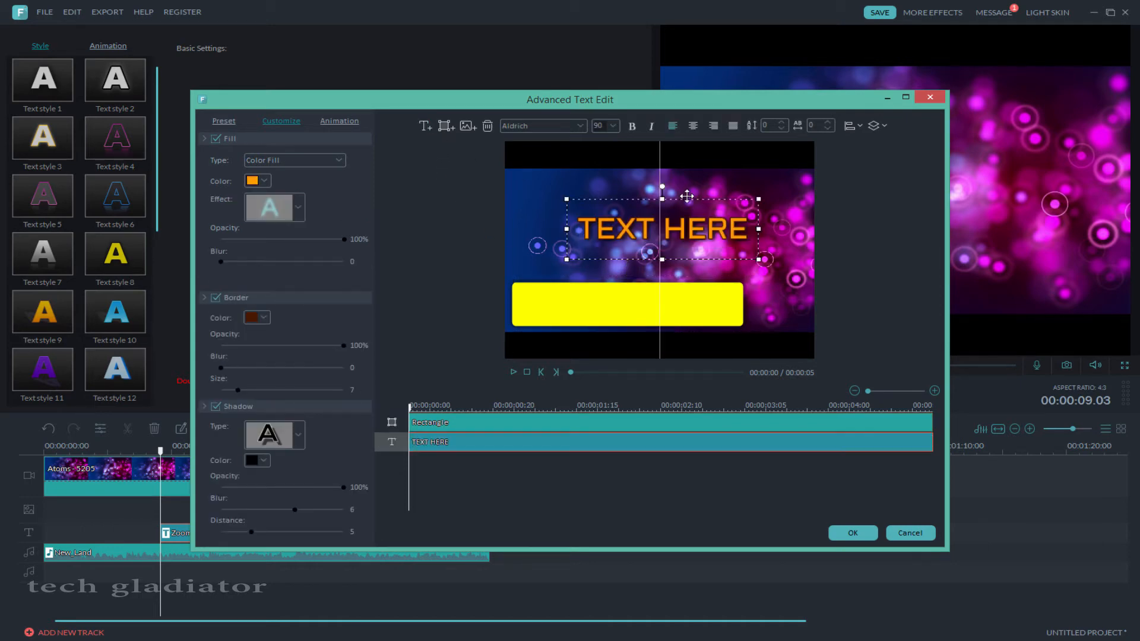
Place red 'Hello guys' text centred on the yellow bar.
{"action": "left_click_drag", "start_coordinate": [662, 228], "coordinate": [620, 303]}
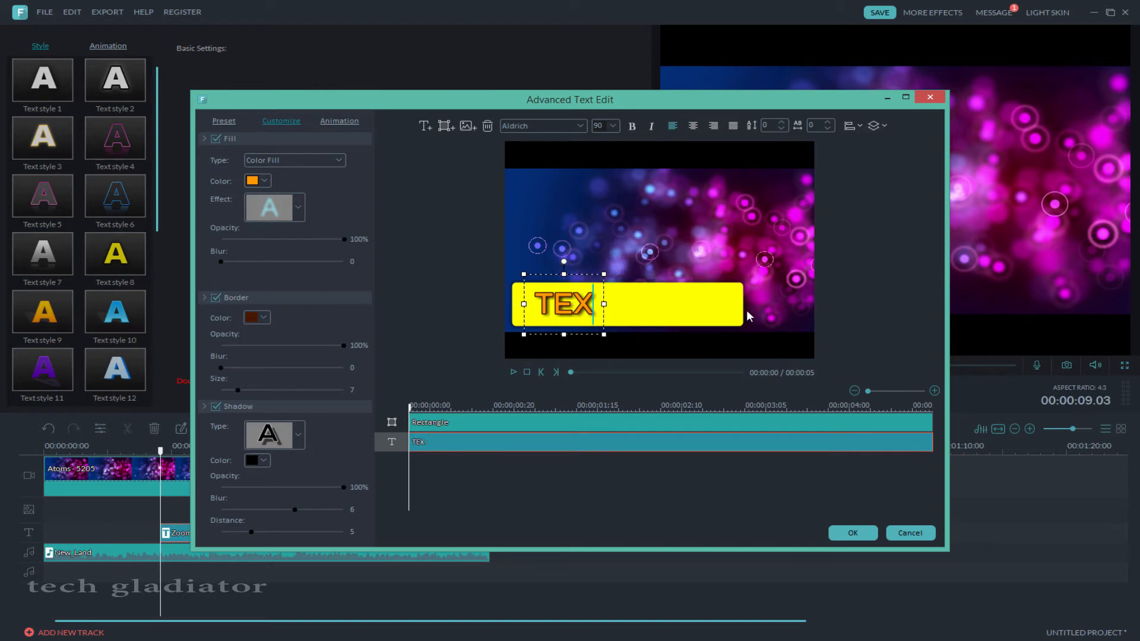
{"action": "type", "text": "Hello guys"}
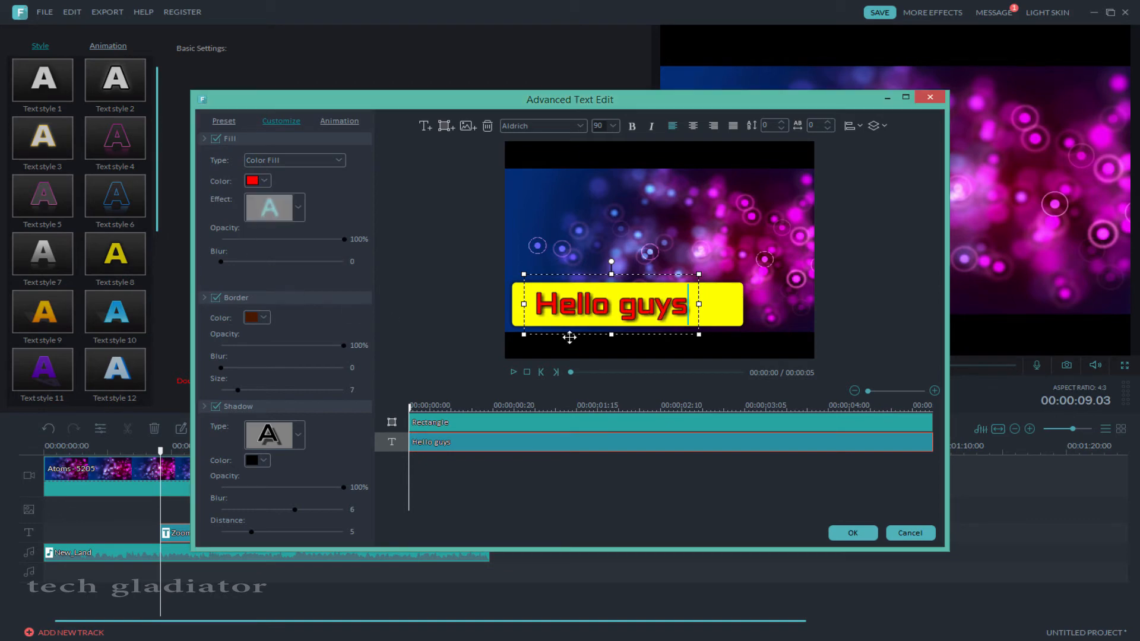
{"action": "left_click_drag", "start_coordinate": [698, 306], "coordinate": [725, 305]}
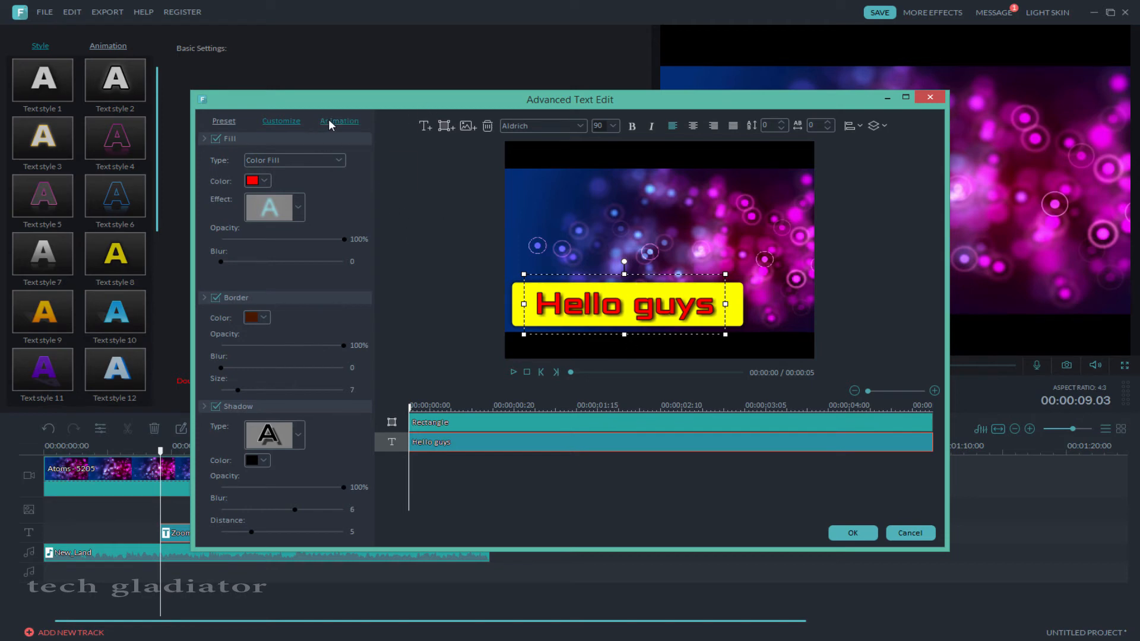
Apply the Left Dir Insert animation to the text and the yellow bar, then confirm with OK.
{"action": "left_click", "coordinate": [339, 121]}
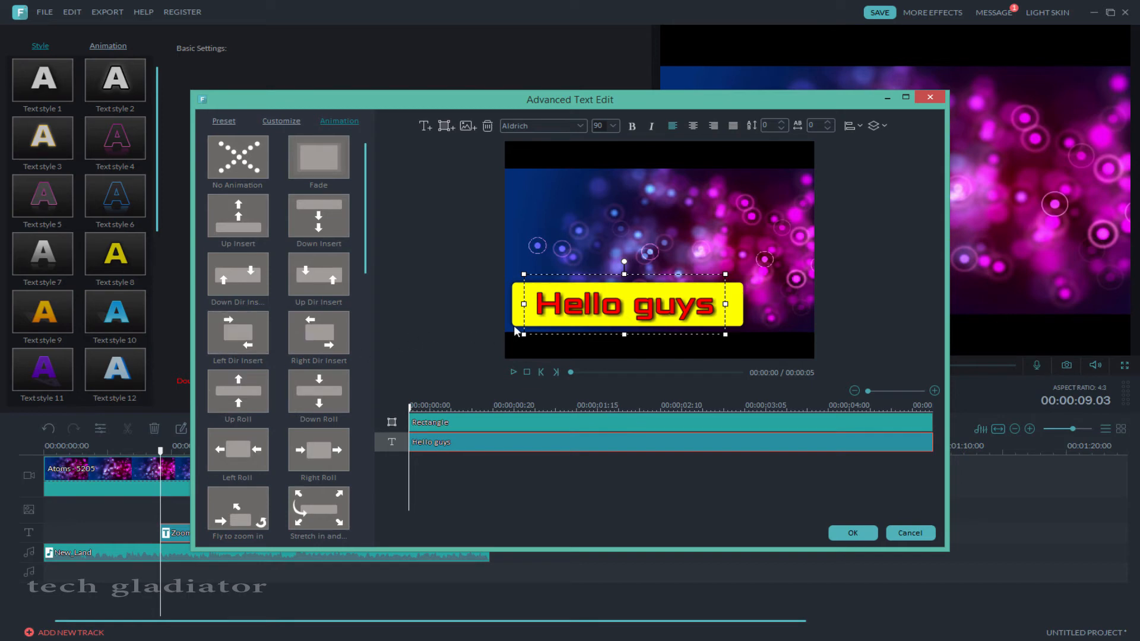
{"action": "mouse_move", "coordinate": [247, 340]}
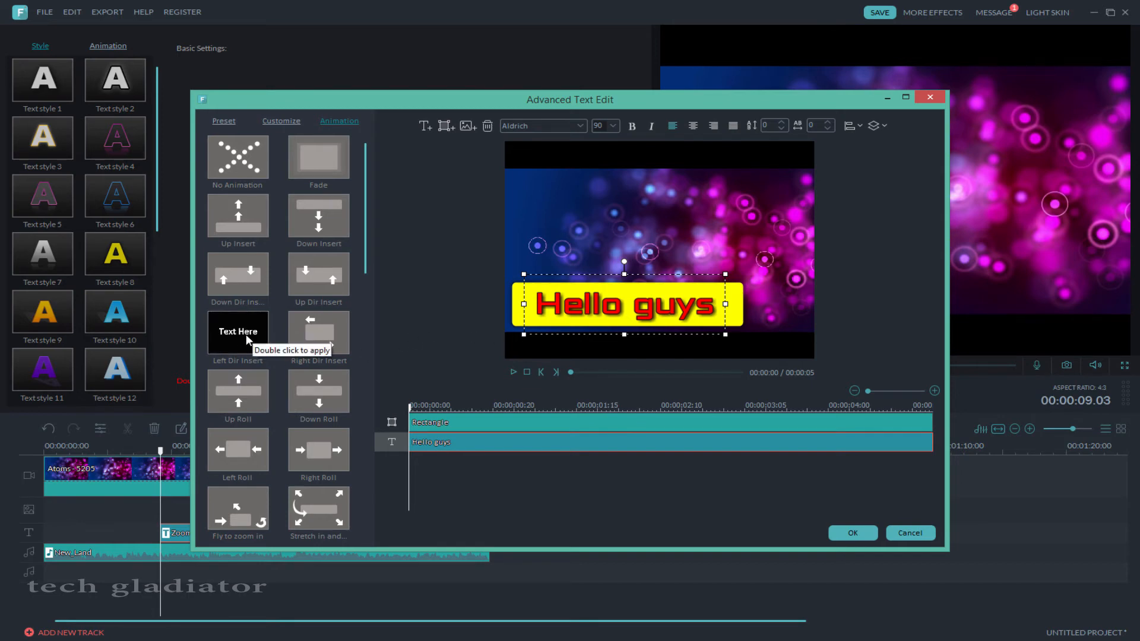
{"action": "double_click", "coordinate": [237, 332]}
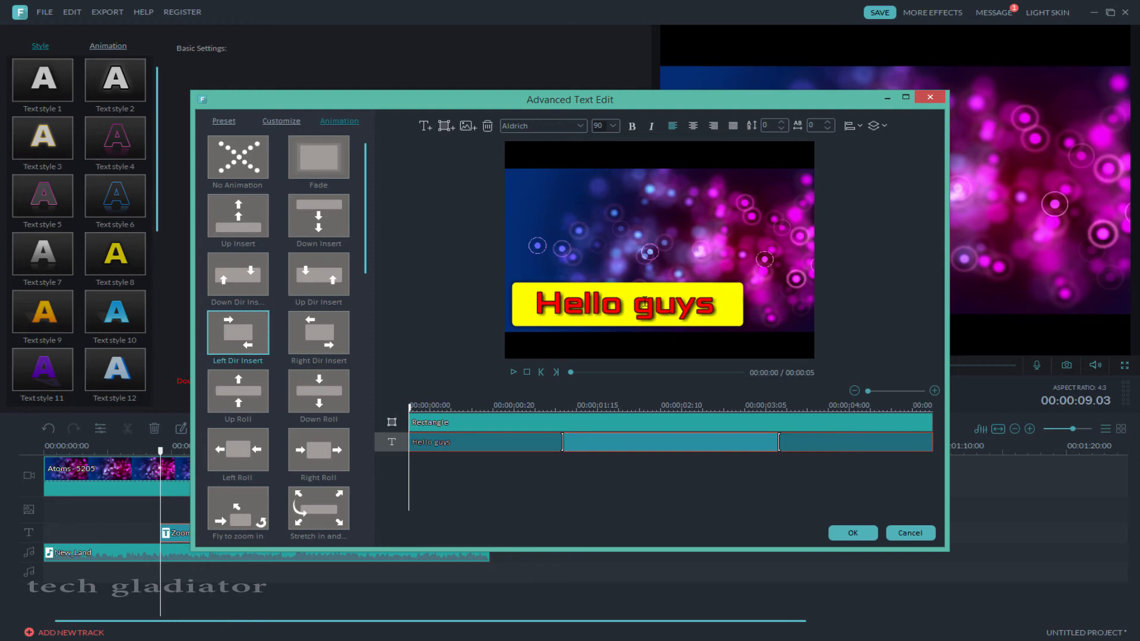
{"action": "left_click", "coordinate": [627, 304]}
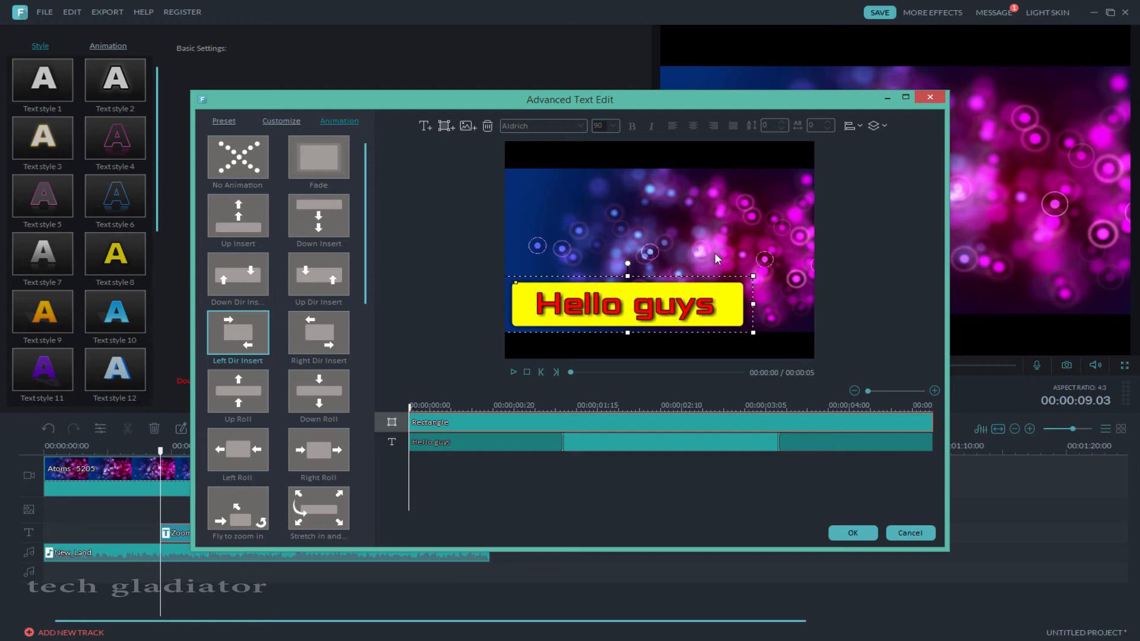
{"action": "mouse_move", "coordinate": [238, 333]}
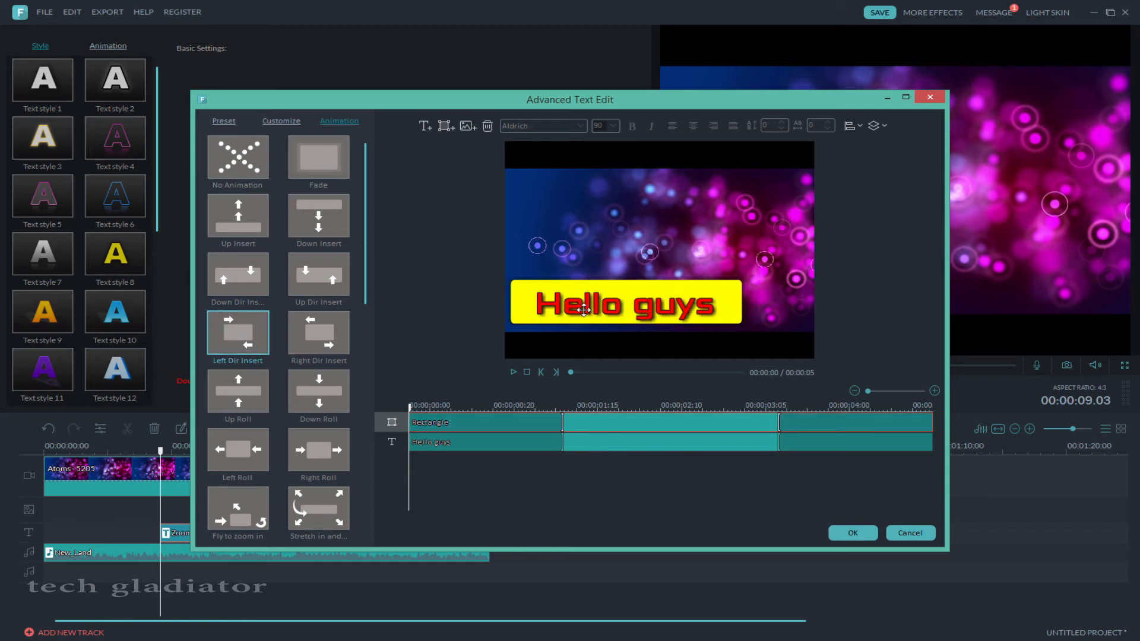
{"action": "left_click", "coordinate": [513, 371]}
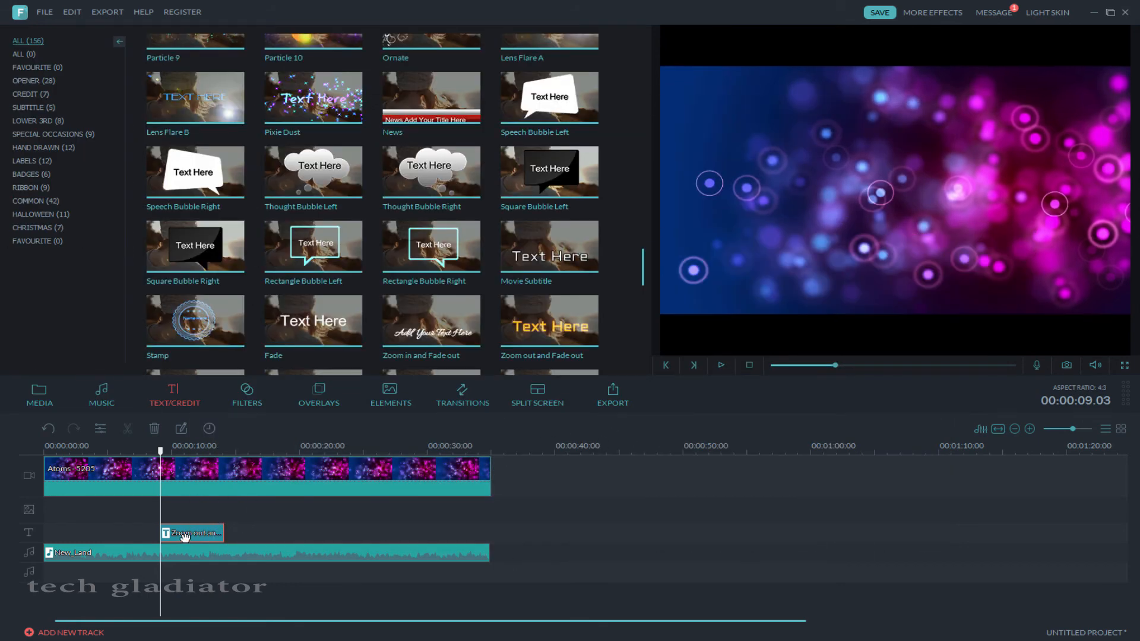
Move the title clip to start near 4 s and extend it to about 15 s, returning the playhead to the start.
{"action": "left_click_drag", "start_coordinate": [184, 533], "coordinate": [142, 533]}
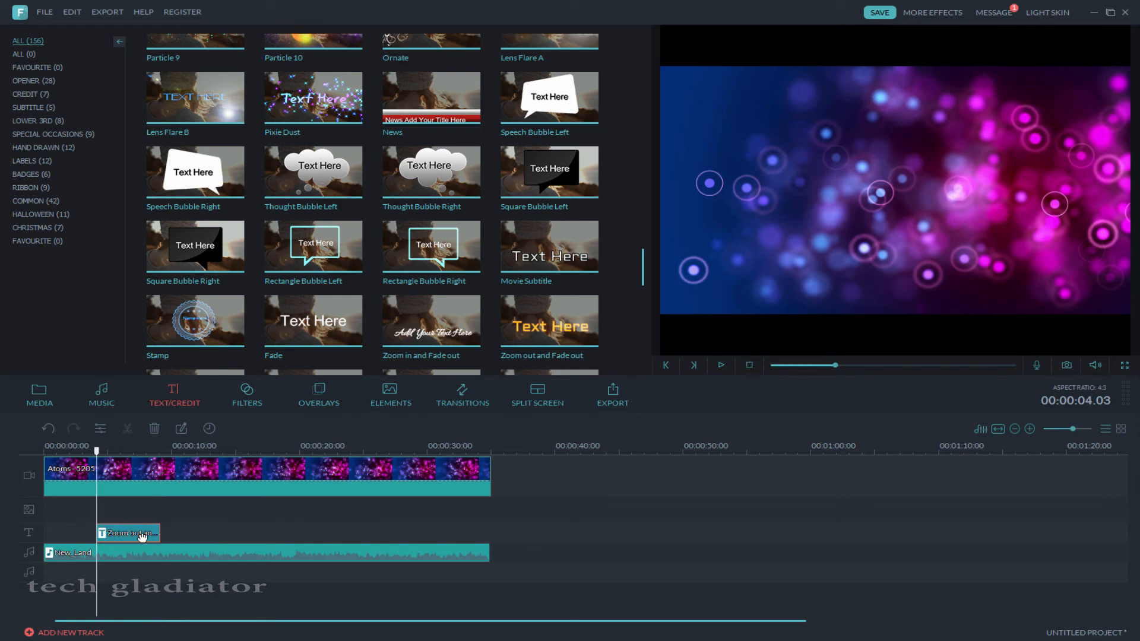
{"action": "left_click_drag", "start_coordinate": [158, 533], "coordinate": [233, 533]}
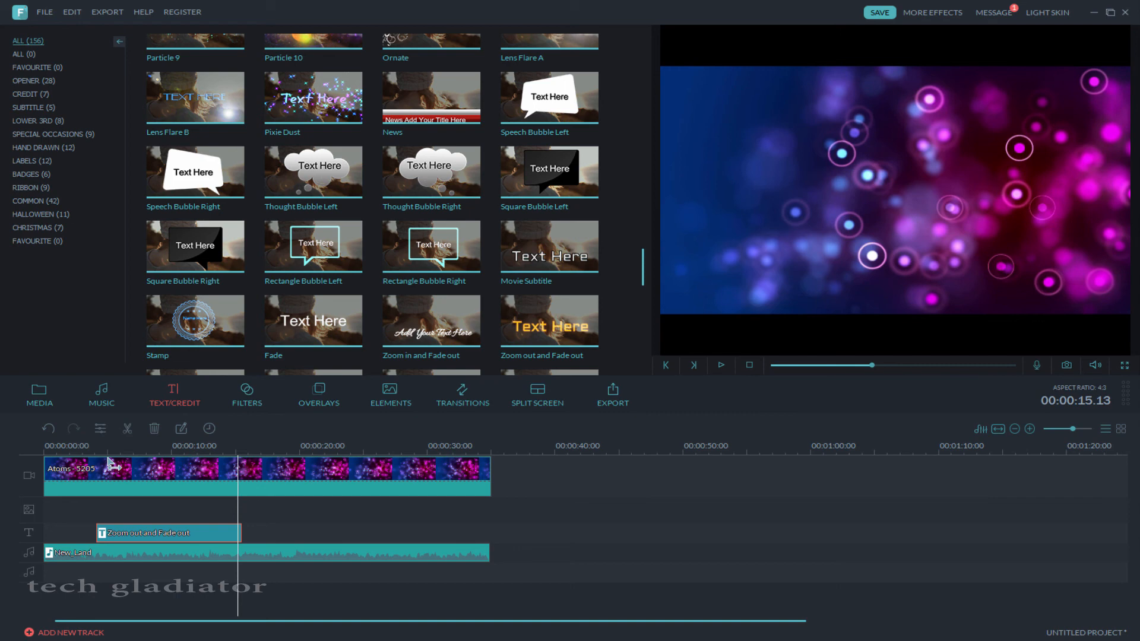
{"action": "left_click", "coordinate": [720, 366]}
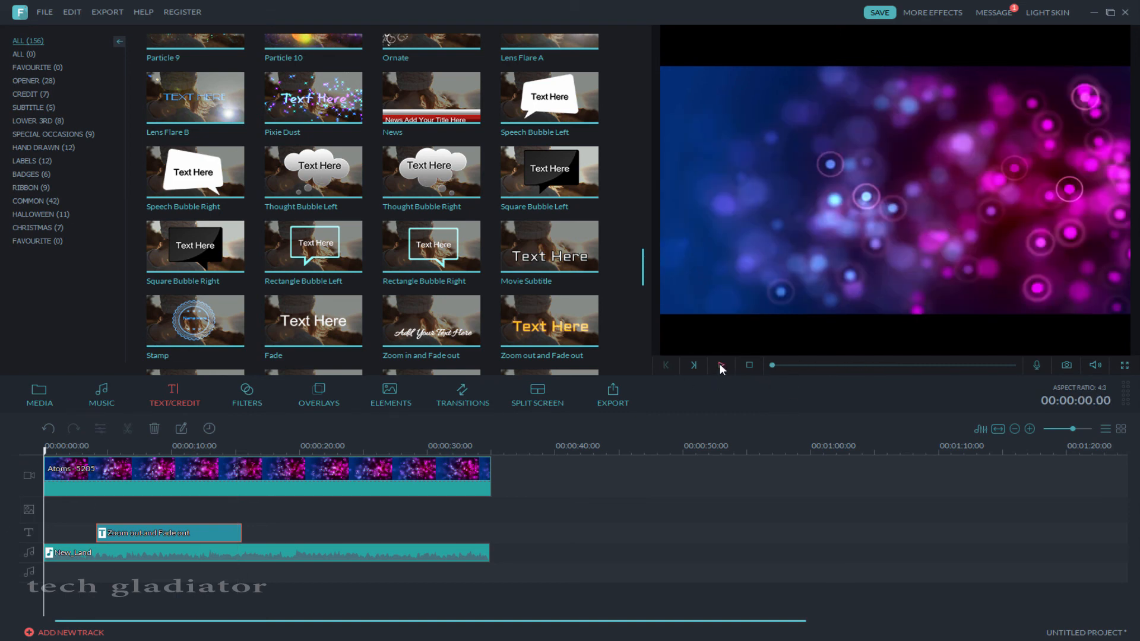
{"action": "left_click", "coordinate": [722, 365]}
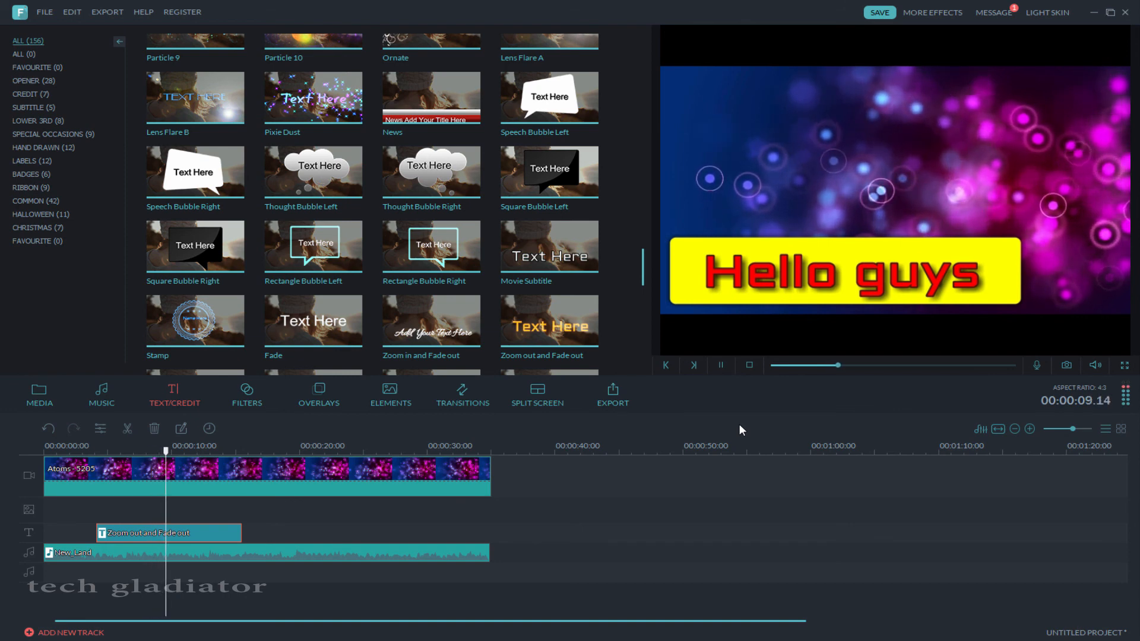
{"action": "left_click", "coordinate": [720, 366]}
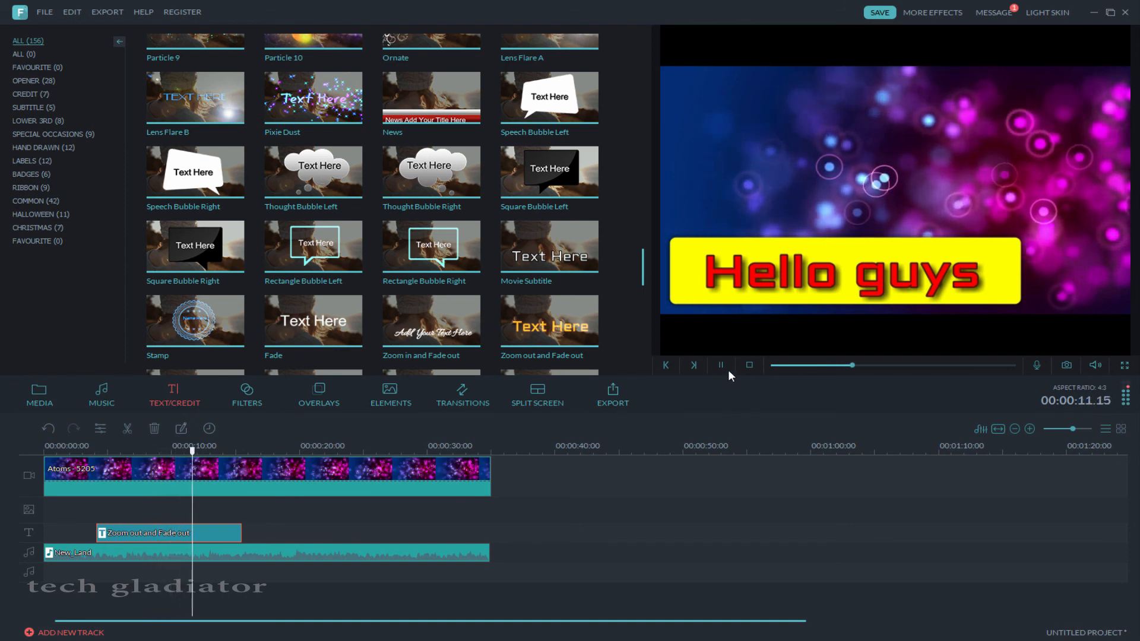
{"action": "left_click", "coordinate": [721, 365]}
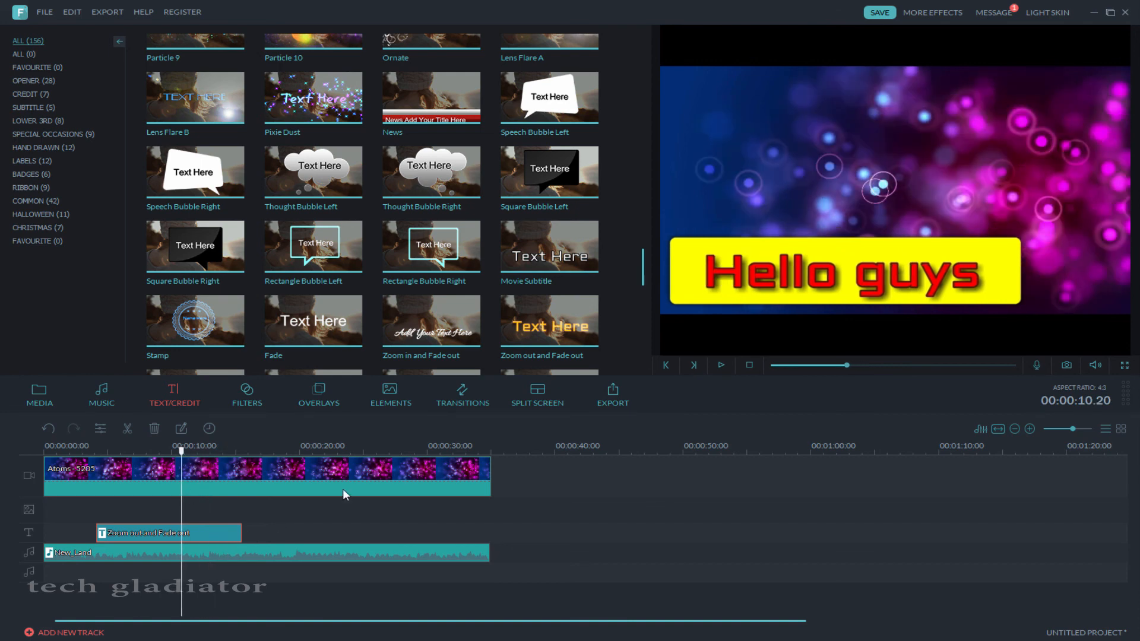
{"action": "mouse_move", "coordinate": [902, 321]}
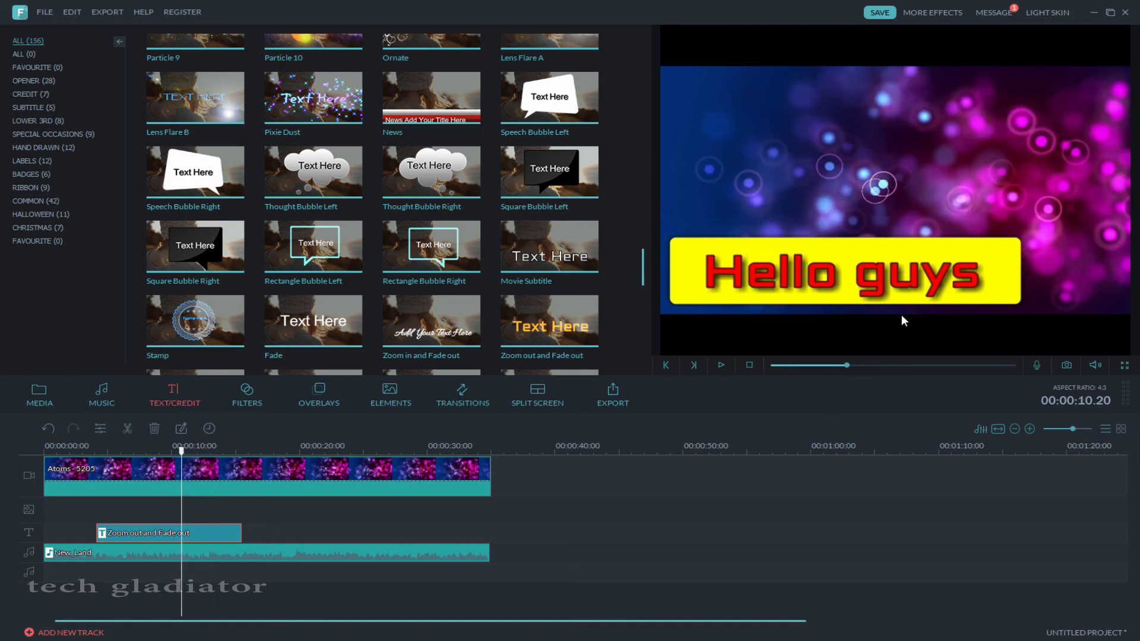